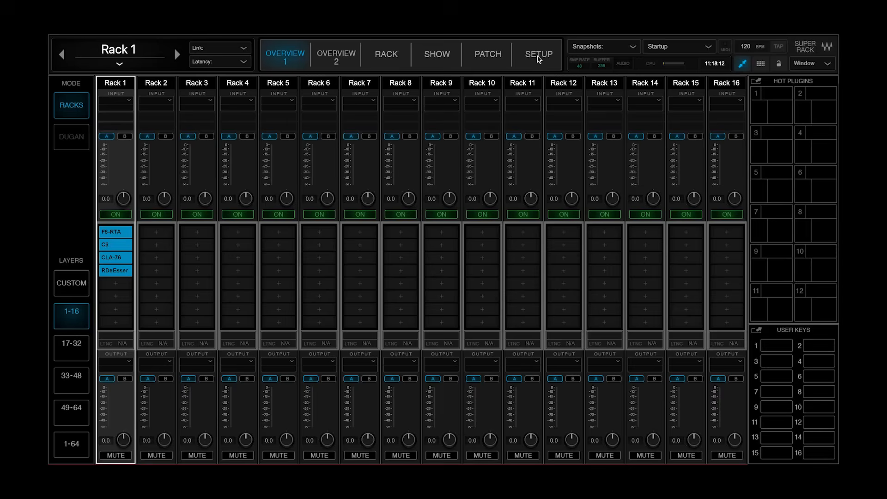
Choose X-LIVE as the audio device on the Setup page
{"action": "left_click", "coordinate": [538, 55]}
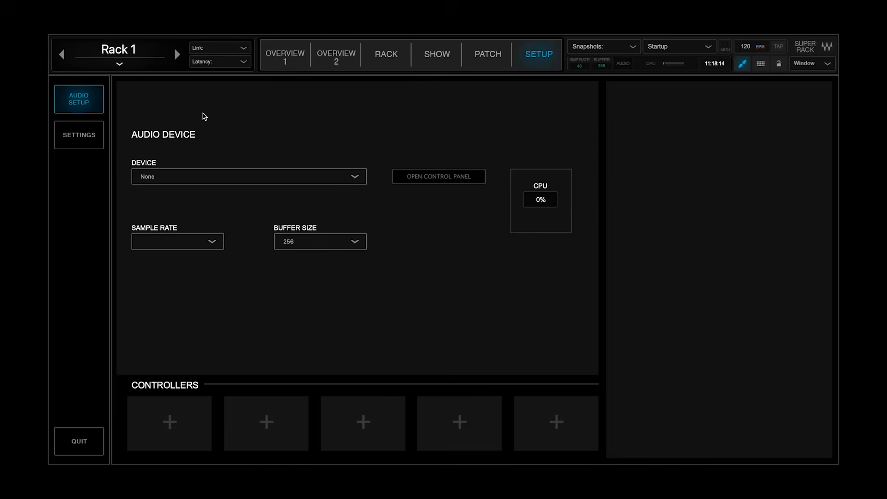
{"action": "mouse_move", "coordinate": [278, 135]}
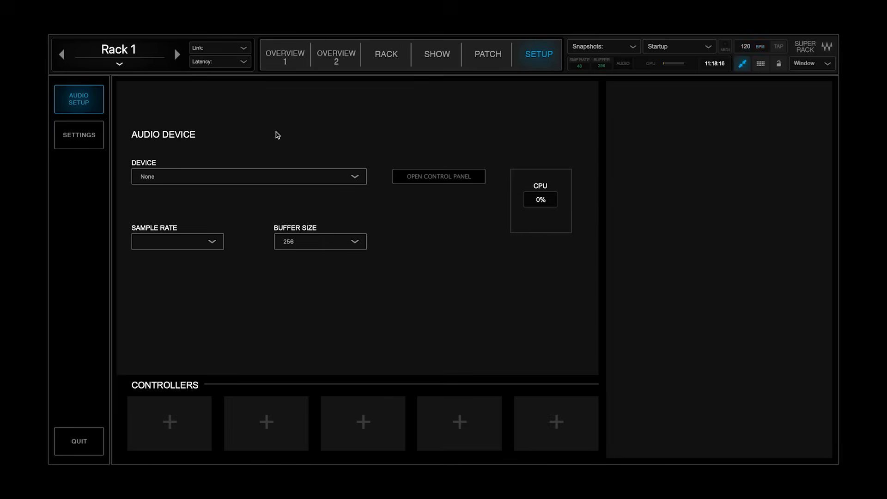
{"action": "mouse_move", "coordinate": [147, 184]}
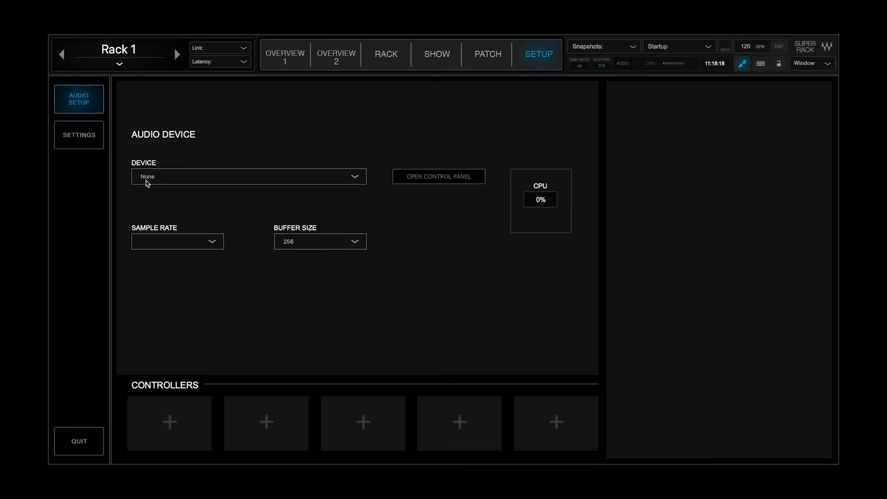
{"action": "left_click", "coordinate": [146, 182]}
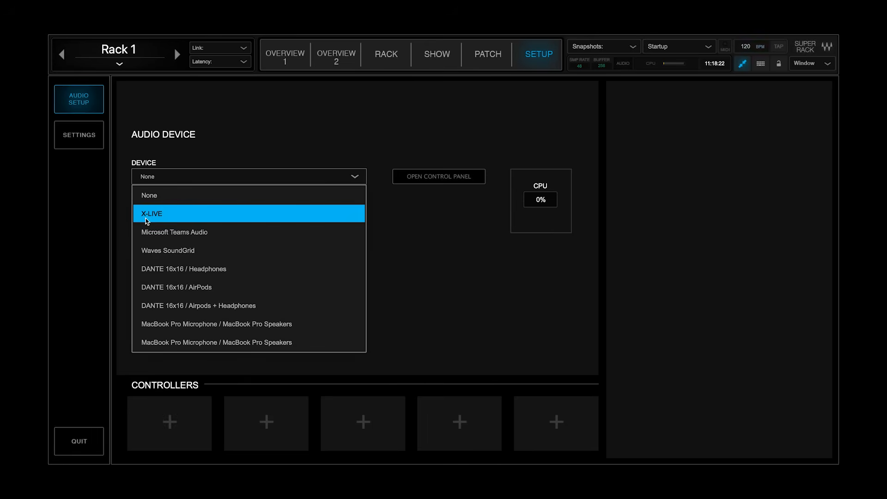
{"action": "left_click", "coordinate": [151, 213]}
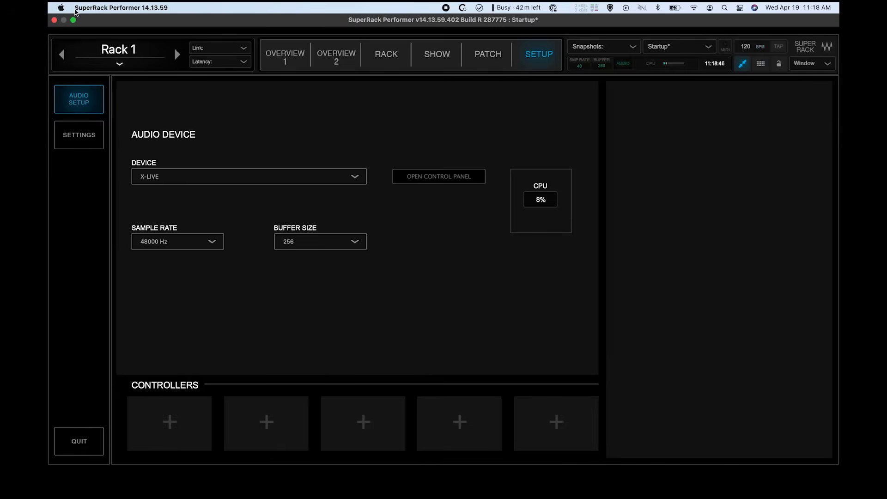
Show the Security & Privacy microphone access list in System Preferences
{"action": "left_click", "coordinate": [61, 8]}
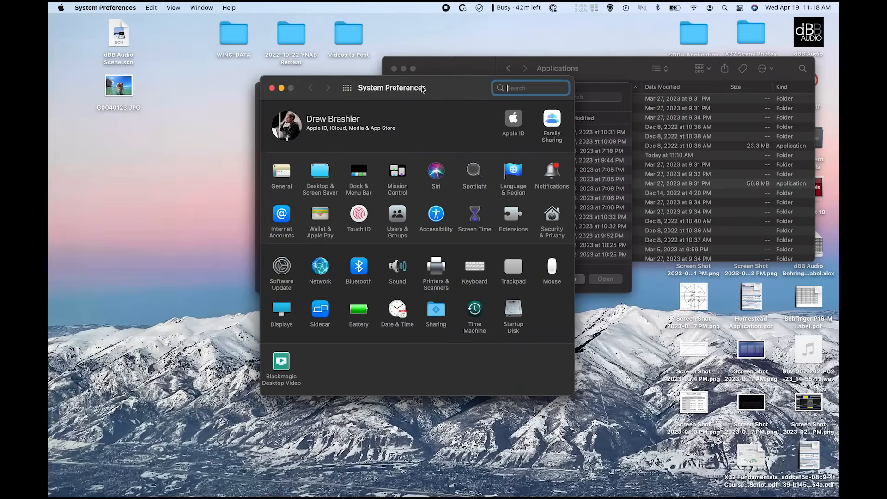
{"action": "left_click", "coordinate": [551, 218]}
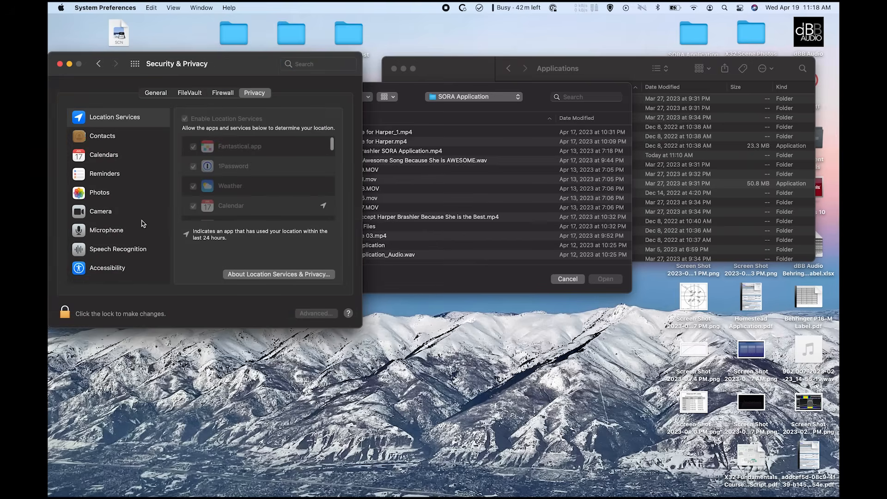
{"action": "left_click", "coordinate": [107, 230]}
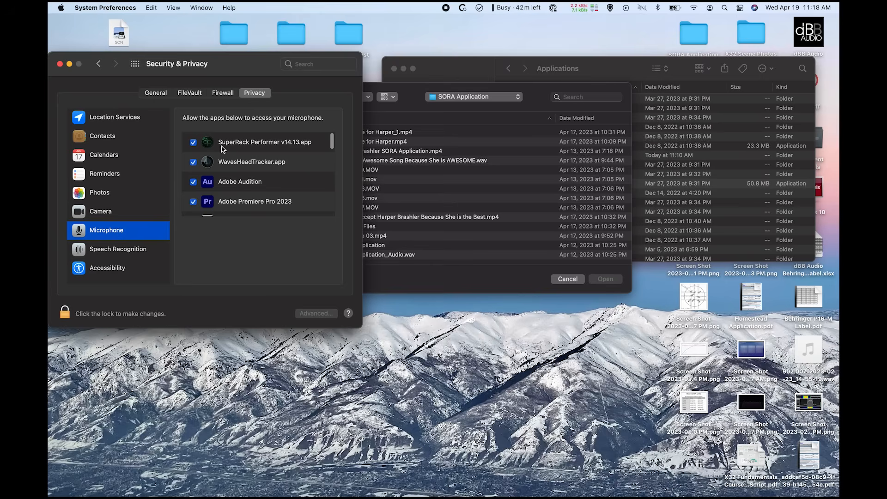
{"action": "mouse_move", "coordinate": [222, 145]}
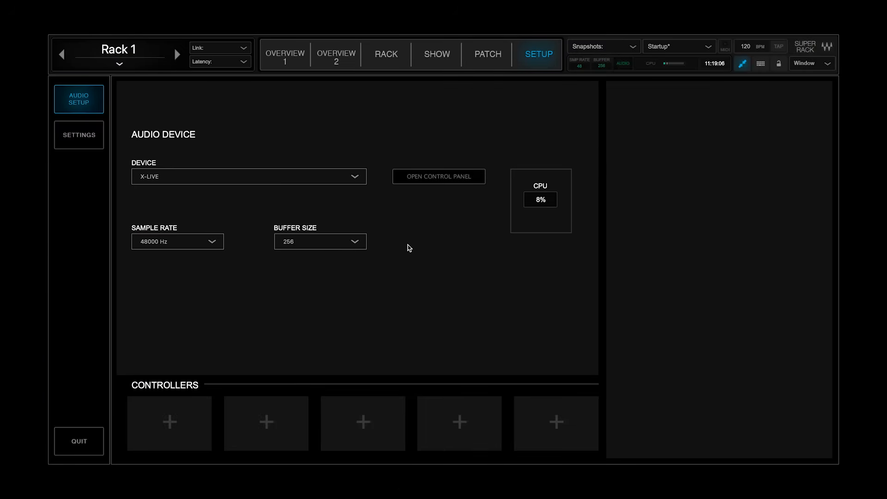
{"action": "mouse_move", "coordinate": [173, 255]}
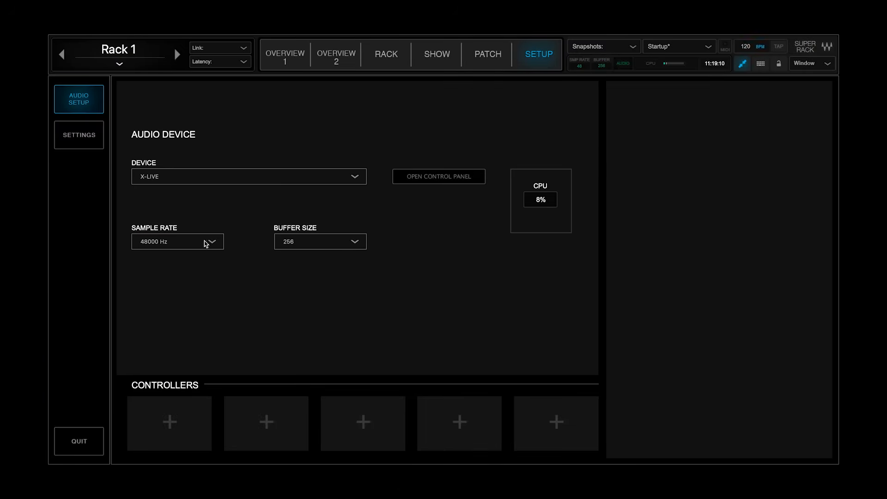
Keep the sample rate at 48000 Hz
{"action": "left_click", "coordinate": [177, 241]}
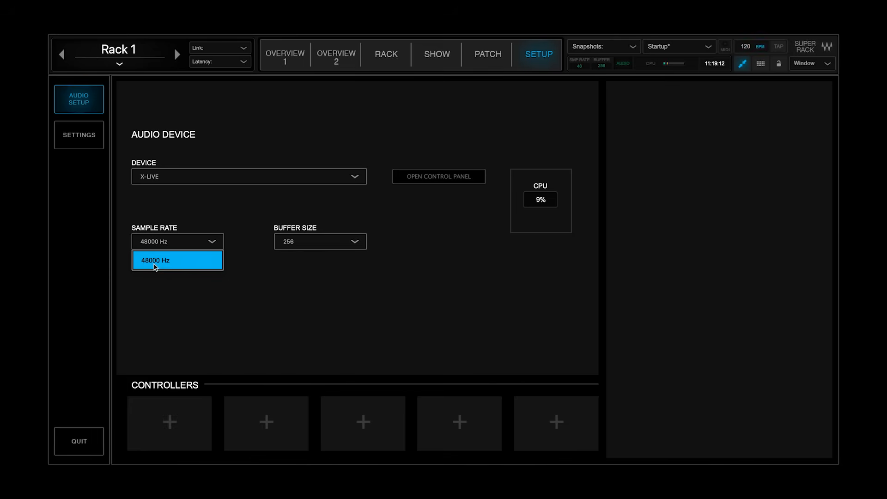
{"action": "left_click", "coordinate": [320, 241]}
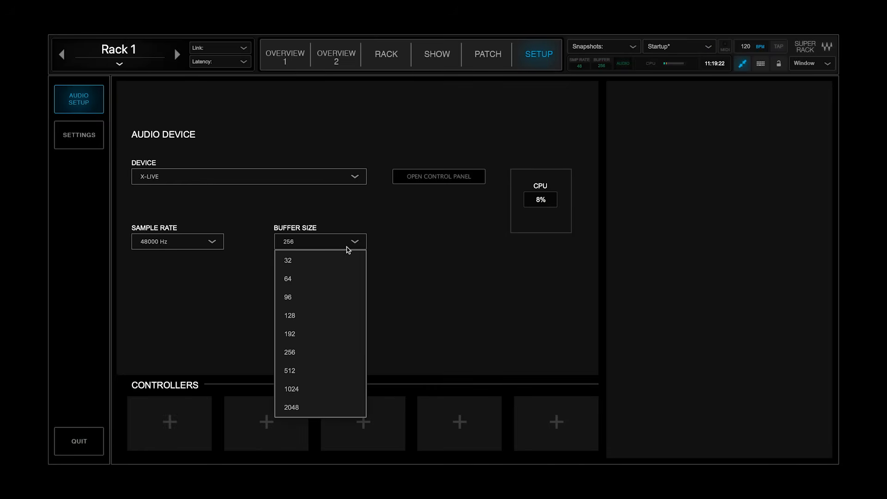
{"action": "mouse_move", "coordinate": [351, 249]}
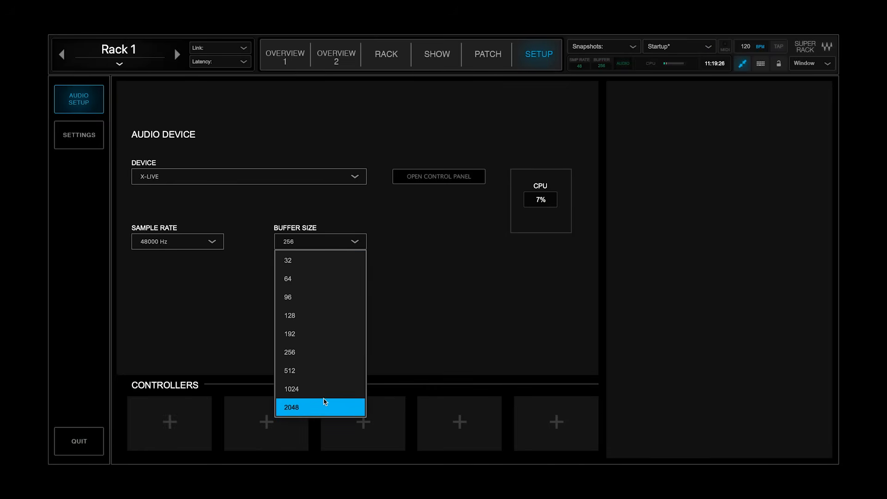
{"action": "mouse_move", "coordinate": [300, 283]}
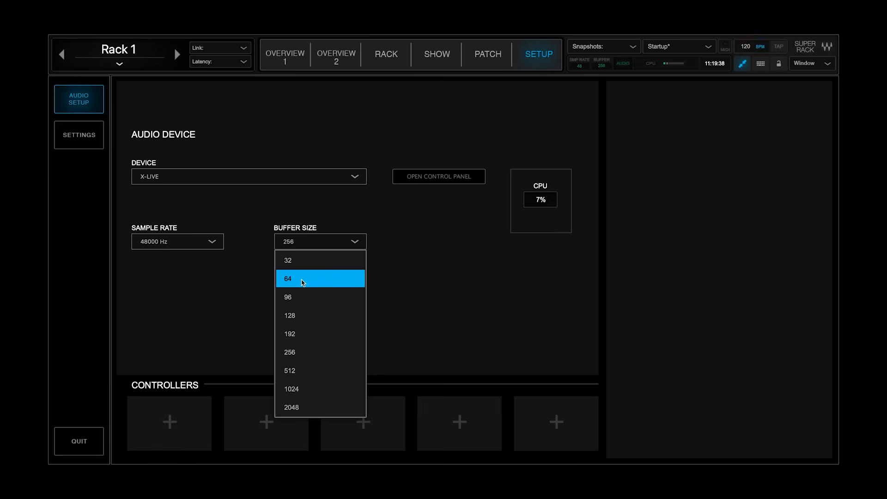
{"action": "mouse_move", "coordinate": [305, 315]}
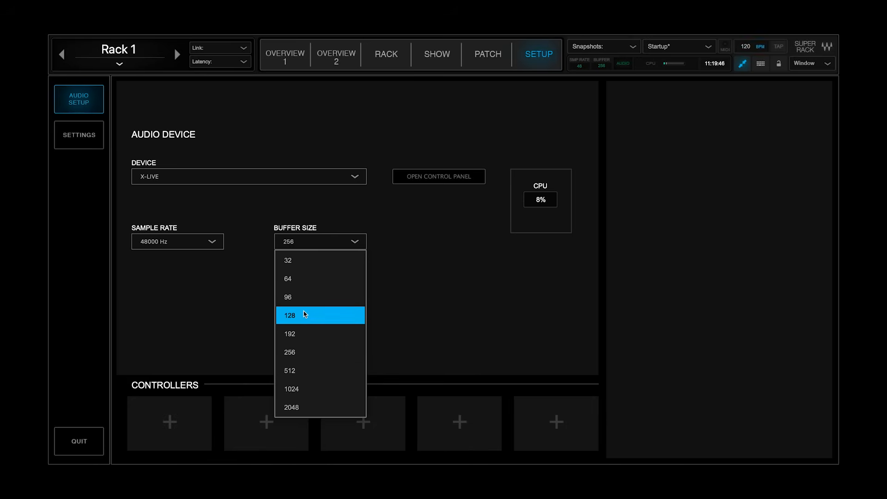
Lower the buffer size to 128, then to 32 samples
{"action": "left_click", "coordinate": [289, 315]}
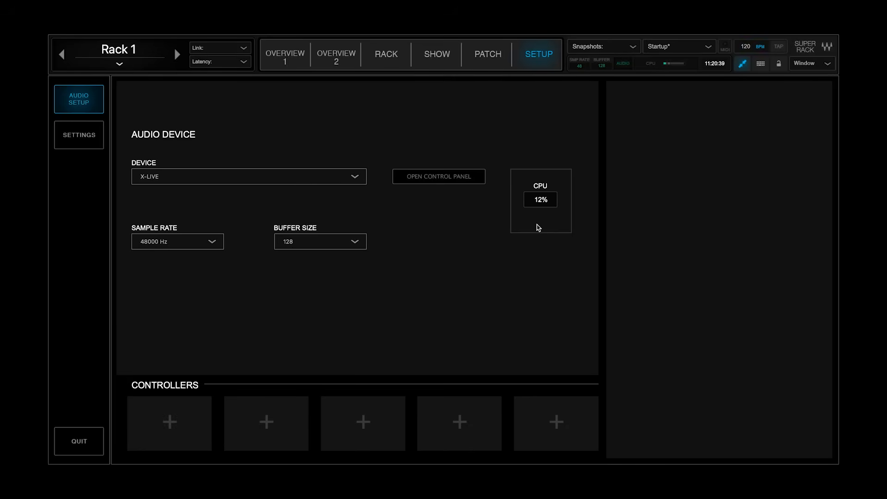
{"action": "mouse_move", "coordinate": [467, 238]}
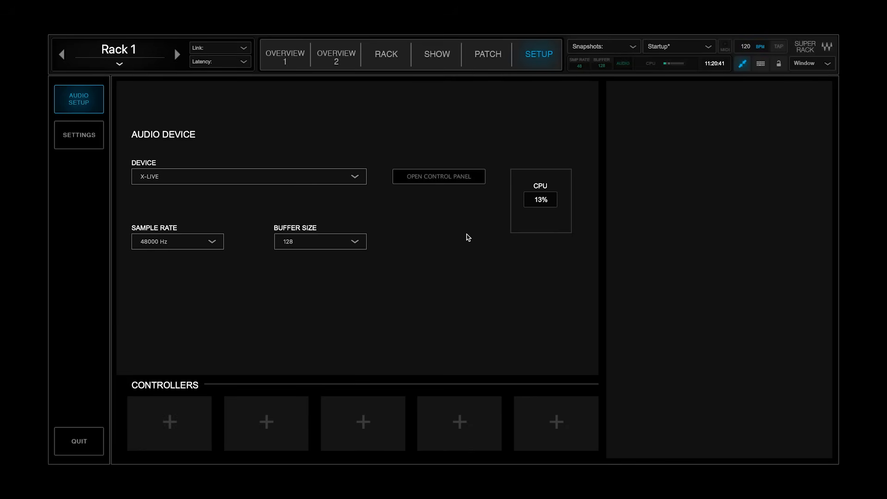
{"action": "left_click", "coordinate": [319, 241]}
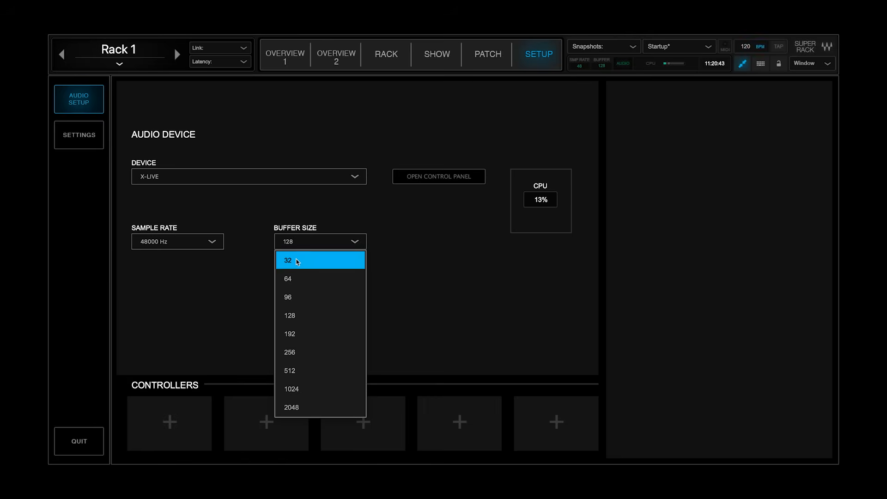
{"action": "left_click", "coordinate": [288, 260]}
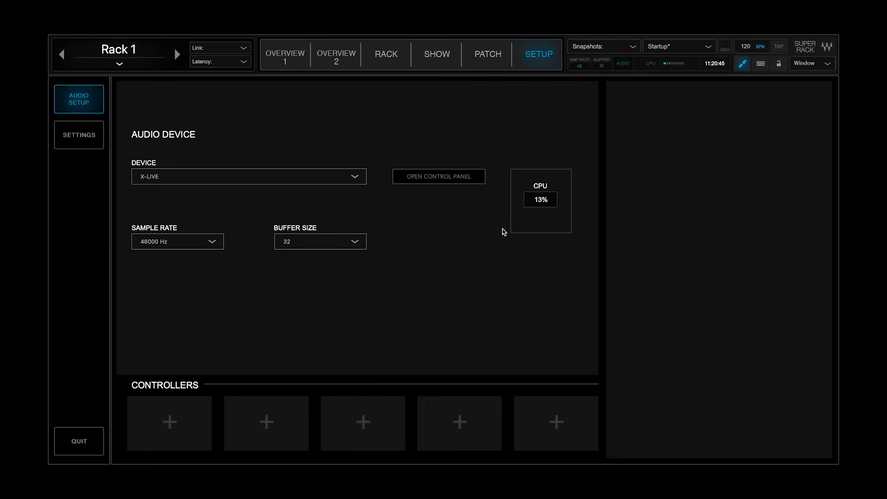
{"action": "mouse_move", "coordinate": [506, 205]}
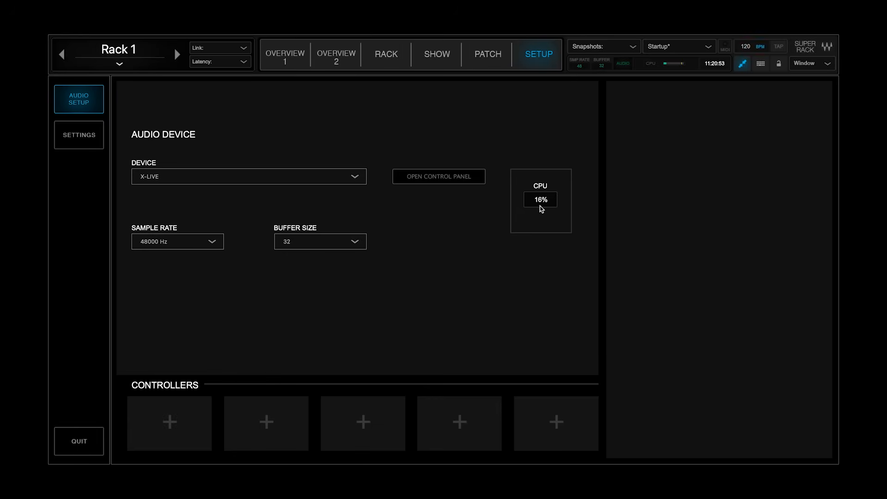
{"action": "left_click", "coordinate": [320, 241]}
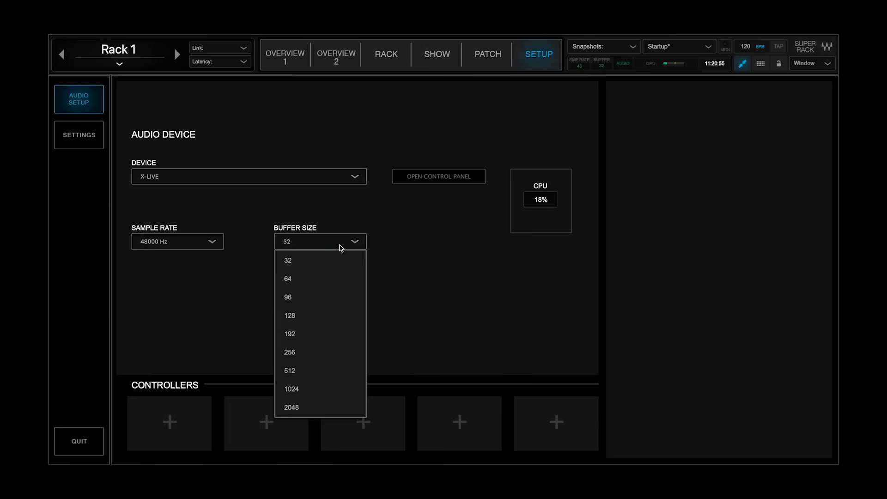
{"action": "left_click", "coordinate": [289, 315]}
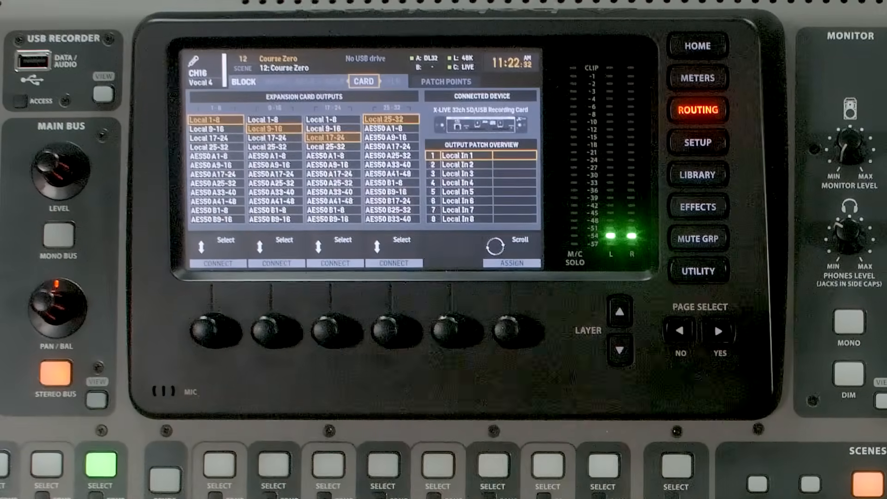
{"action": "left_click", "coordinate": [274, 82]}
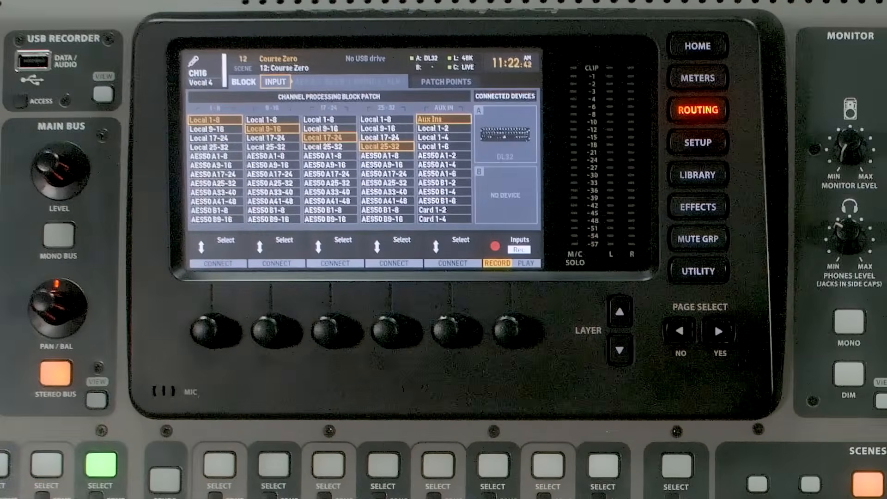
{"action": "left_click", "coordinate": [363, 81]}
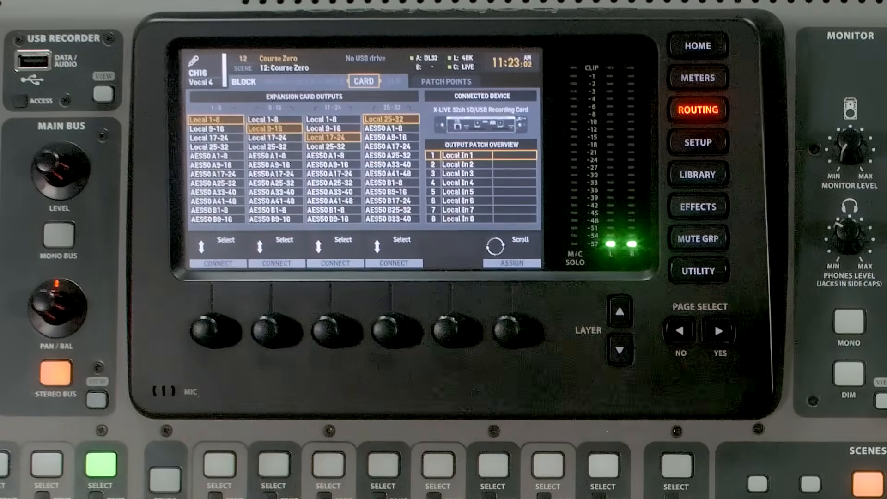
Show the audio setup with X-LIVE at 48000 Hz and buffer 128
{"action": "left_click", "coordinate": [212, 136]}
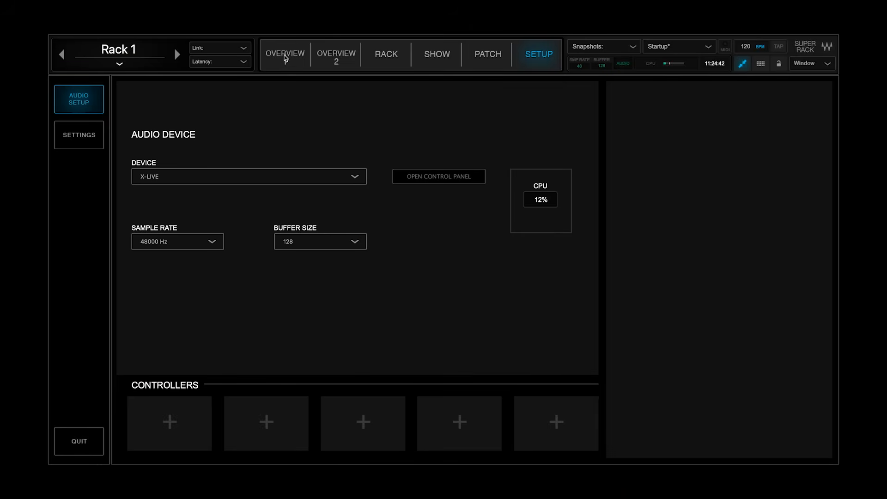
Set the configuration to 32 racks in Setup > Settings and confirm
{"action": "left_click", "coordinate": [285, 54]}
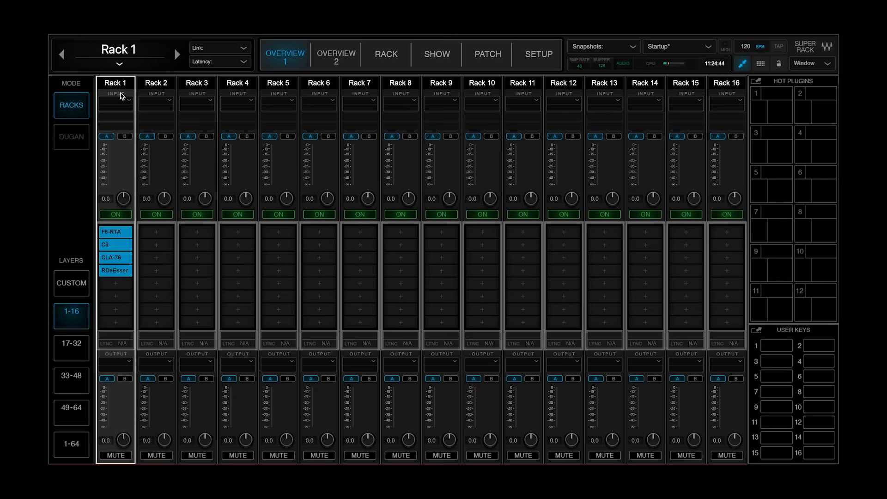
{"action": "mouse_move", "coordinate": [78, 413]}
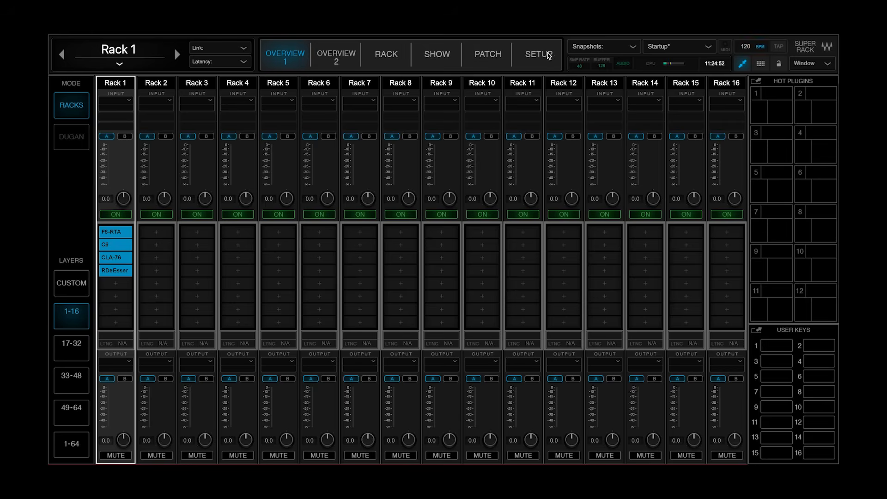
{"action": "left_click", "coordinate": [536, 53]}
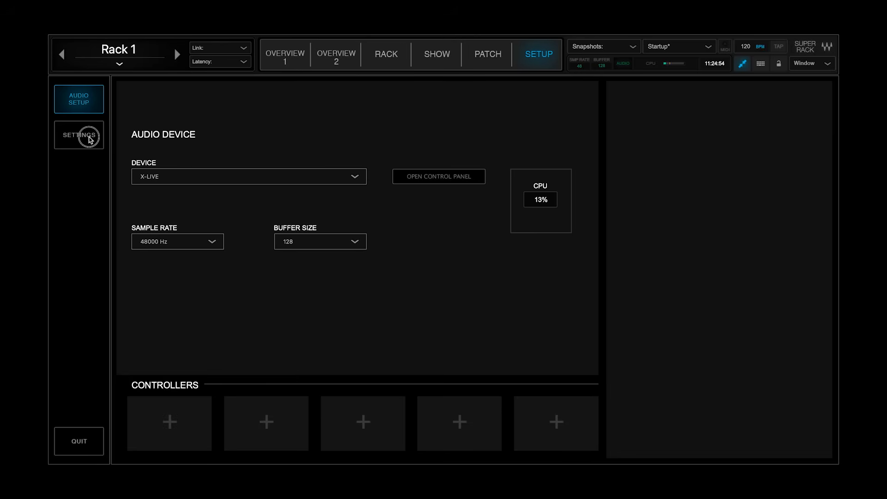
{"action": "left_click", "coordinate": [78, 135]}
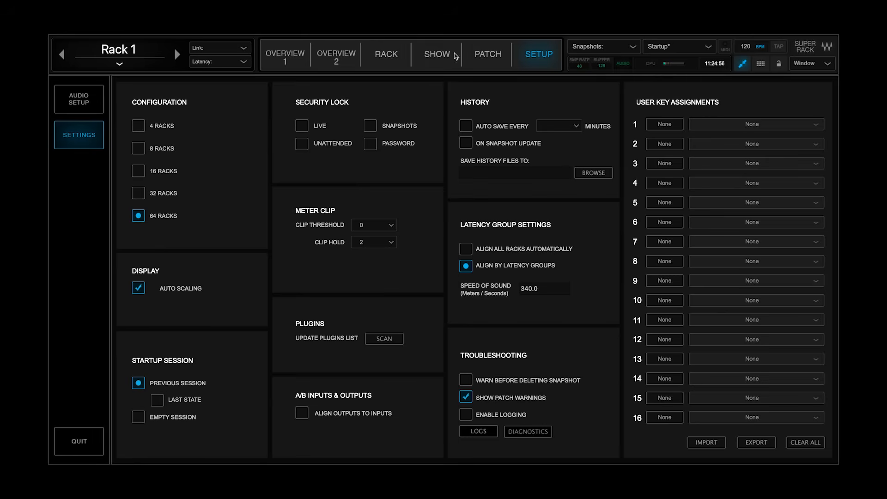
{"action": "mouse_move", "coordinate": [147, 212]}
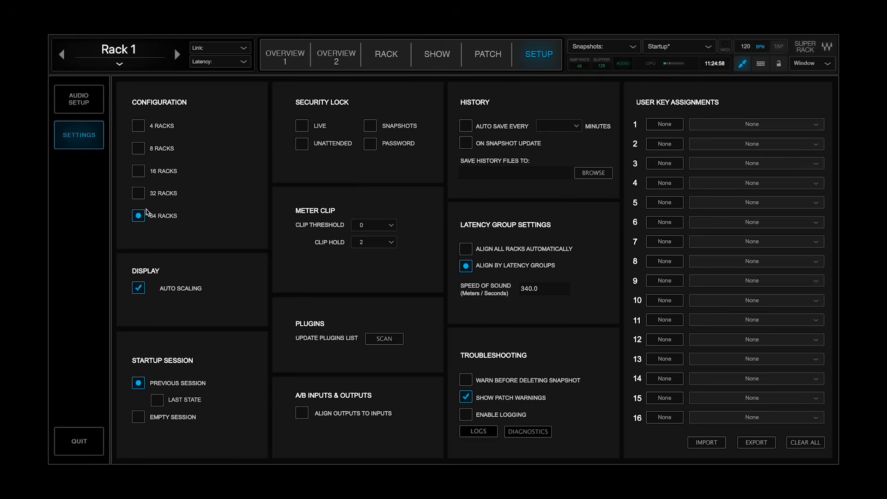
{"action": "left_click", "coordinate": [138, 192]}
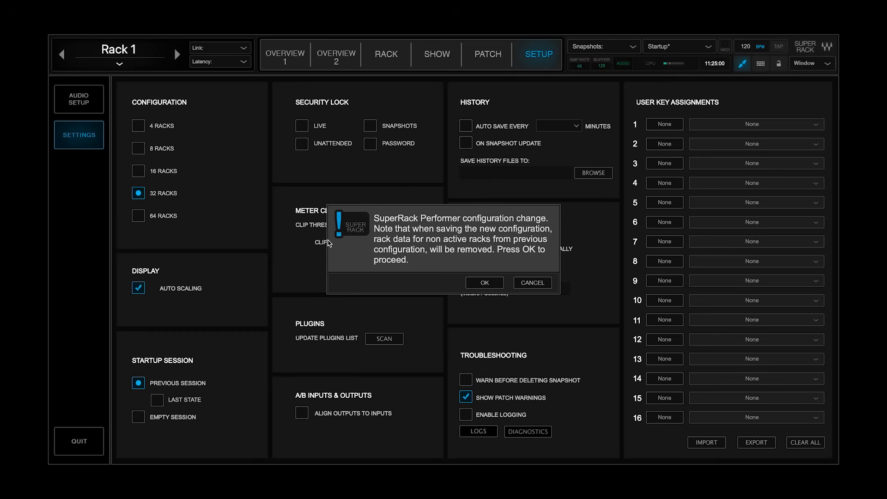
{"action": "left_click", "coordinate": [483, 282]}
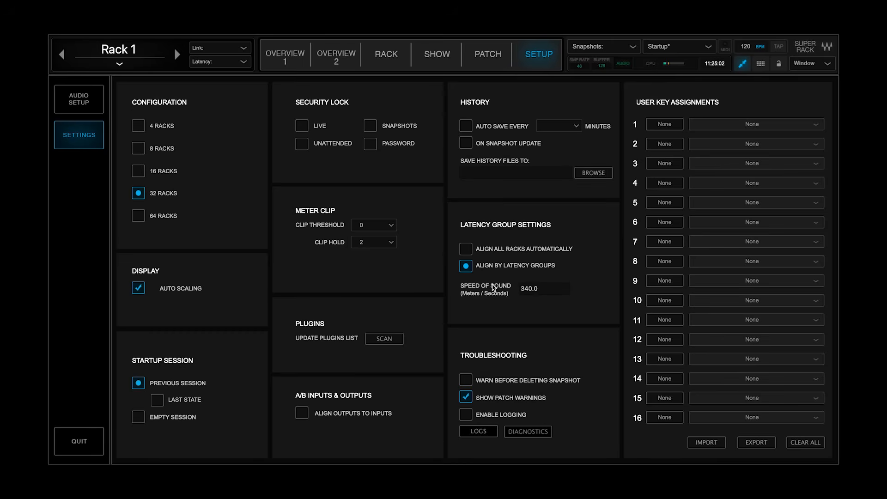
{"action": "mouse_move", "coordinate": [276, 59]}
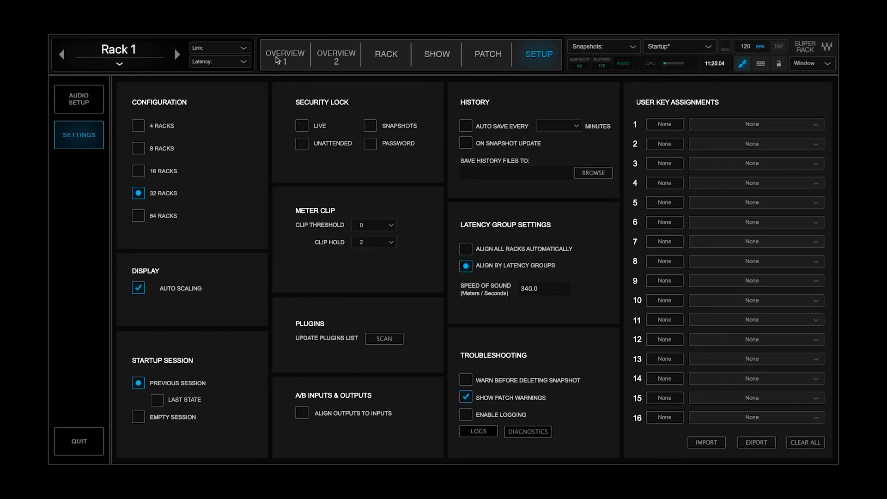
Return to the Overview 1 page showing Racks 1-16
{"action": "left_click", "coordinate": [79, 99]}
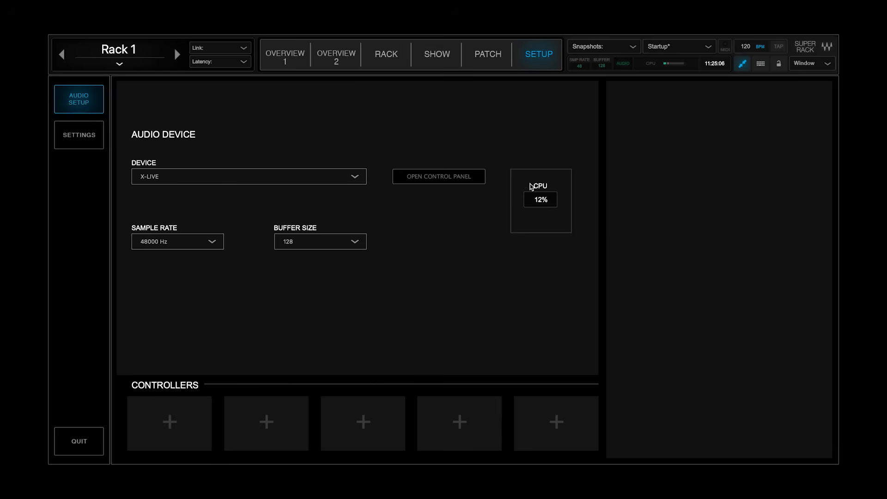
{"action": "left_click", "coordinate": [285, 53]}
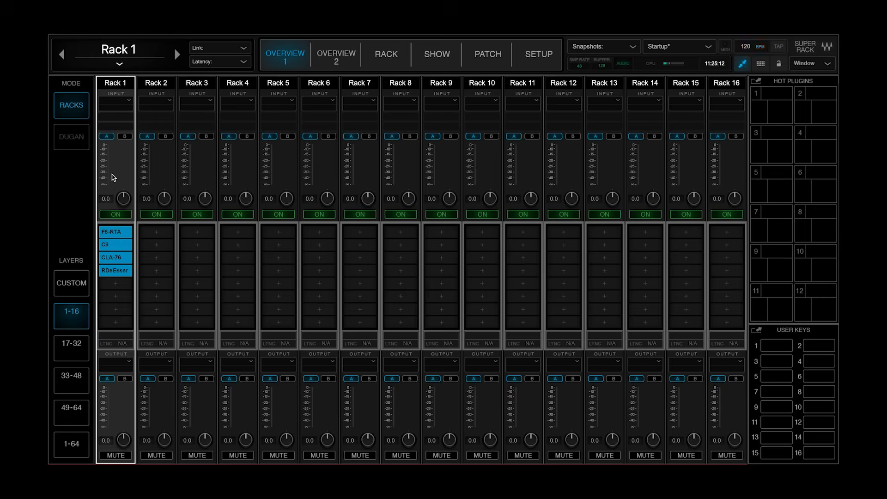
Bring up Rack 1's input source list of Mono X-LIVE inputs
{"action": "left_click", "coordinate": [115, 102]}
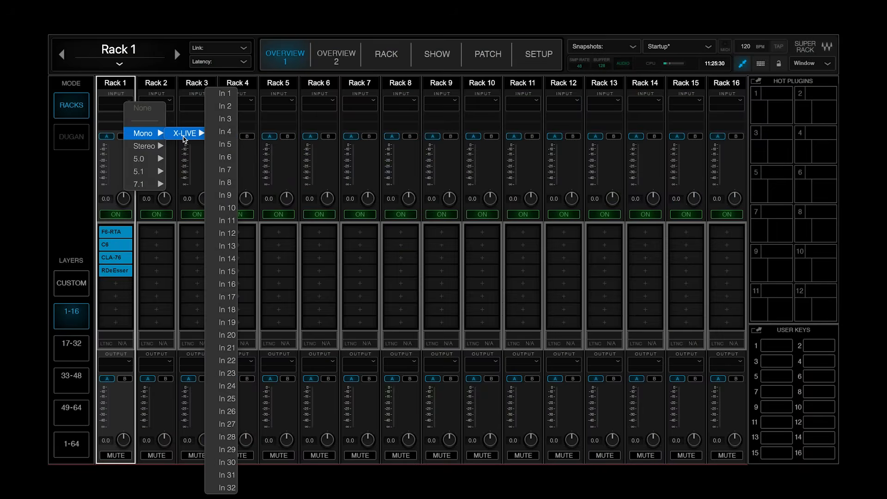
{"action": "mouse_move", "coordinate": [225, 271]}
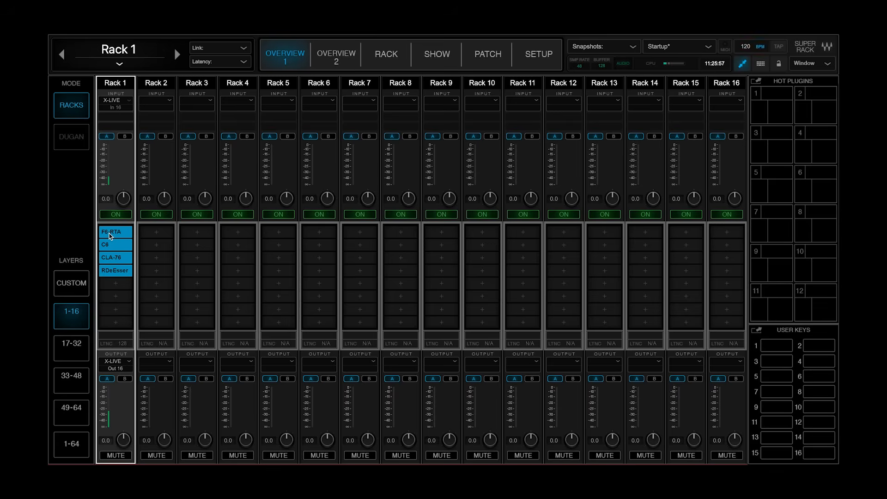
Show Rack 1's plugin chain and its CLA-76 compressor
{"action": "left_click", "coordinate": [385, 54]}
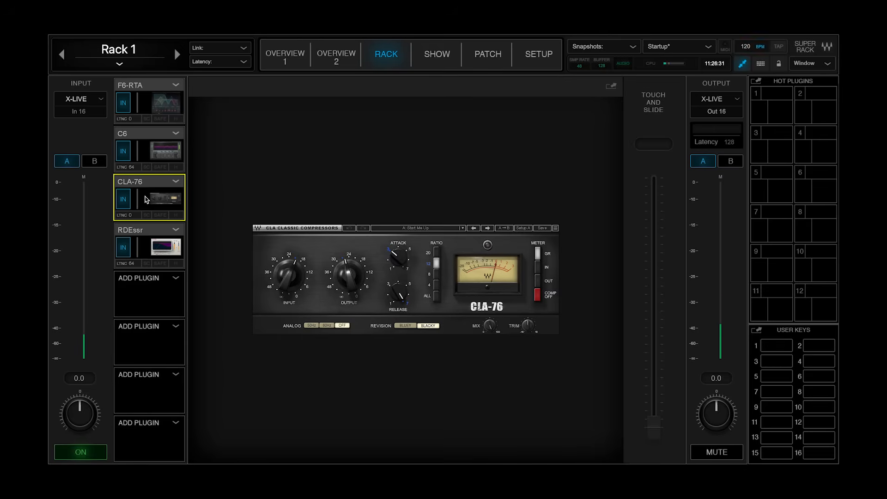
{"action": "left_click", "coordinate": [148, 247]}
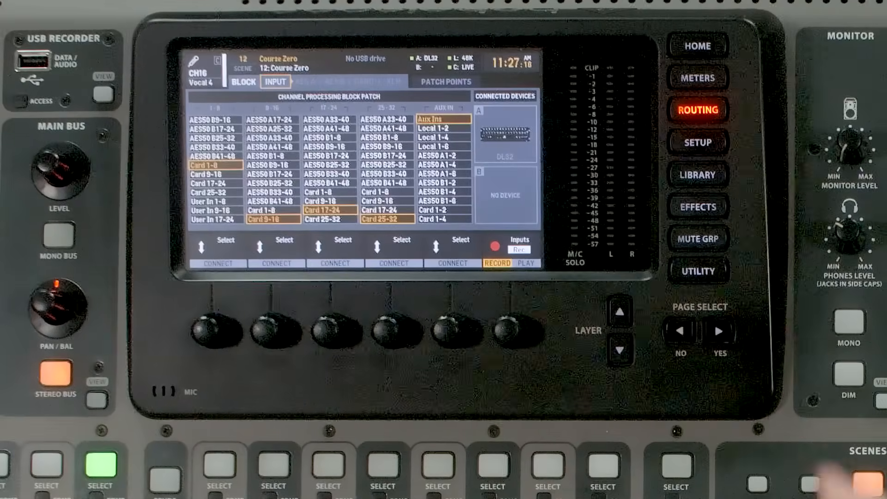
Return to Overview 1 where Rack 1 carries X-LIVE In 16 to Out 16
{"action": "left_click", "coordinate": [699, 142]}
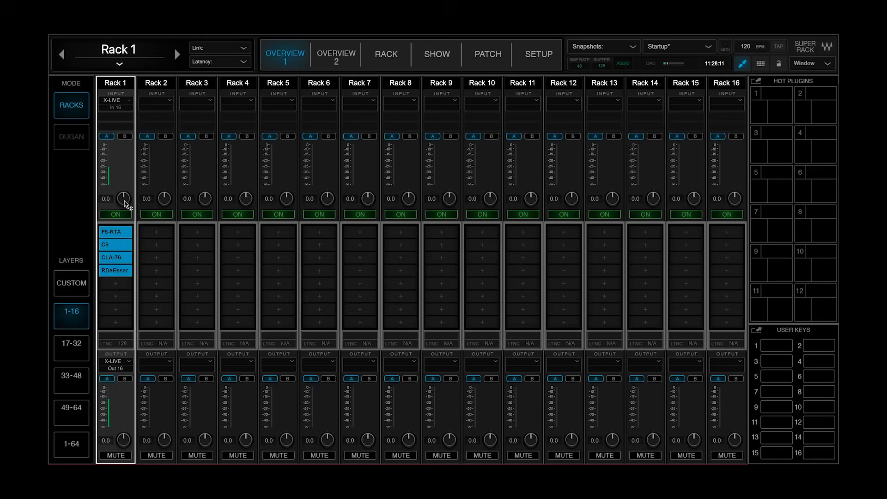
Pull Rack 1's input gain from 0.0 down to -18.0 dB
{"action": "left_click_drag", "start_coordinate": [122, 197], "coordinate": [123, 212]}
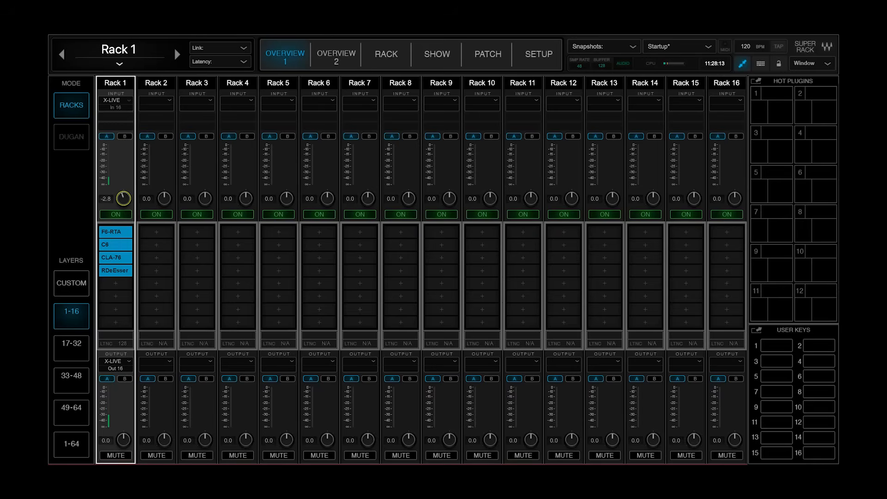
{"action": "left_click_drag", "start_coordinate": [122, 200], "coordinate": [122, 203]}
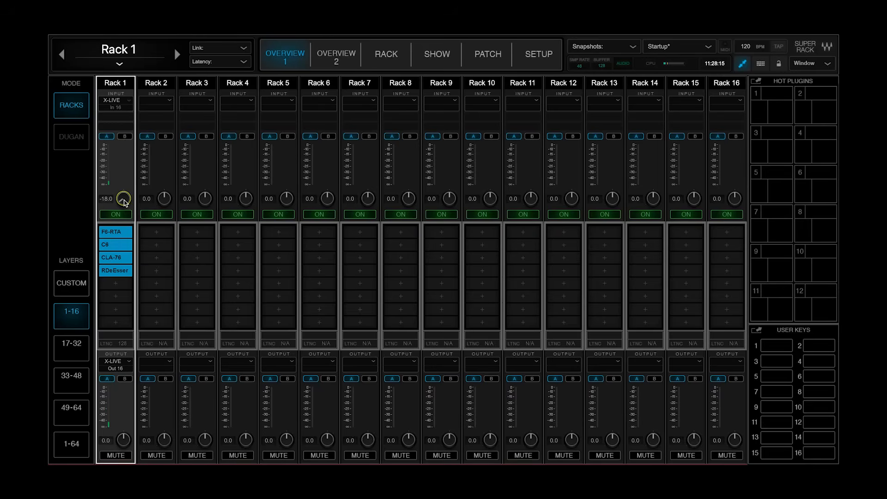